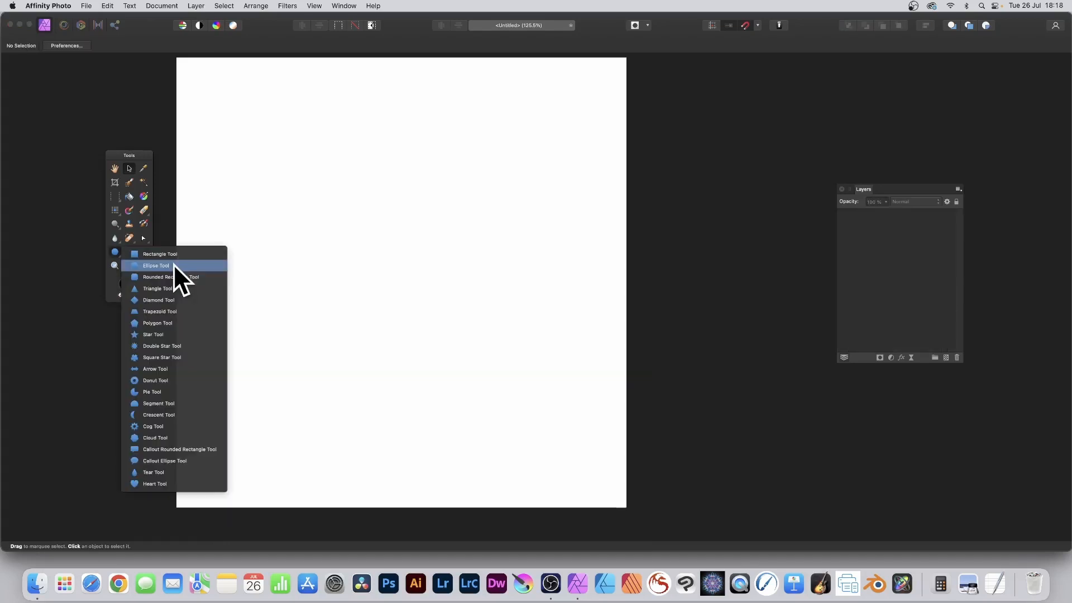
mouse_move(179, 280)
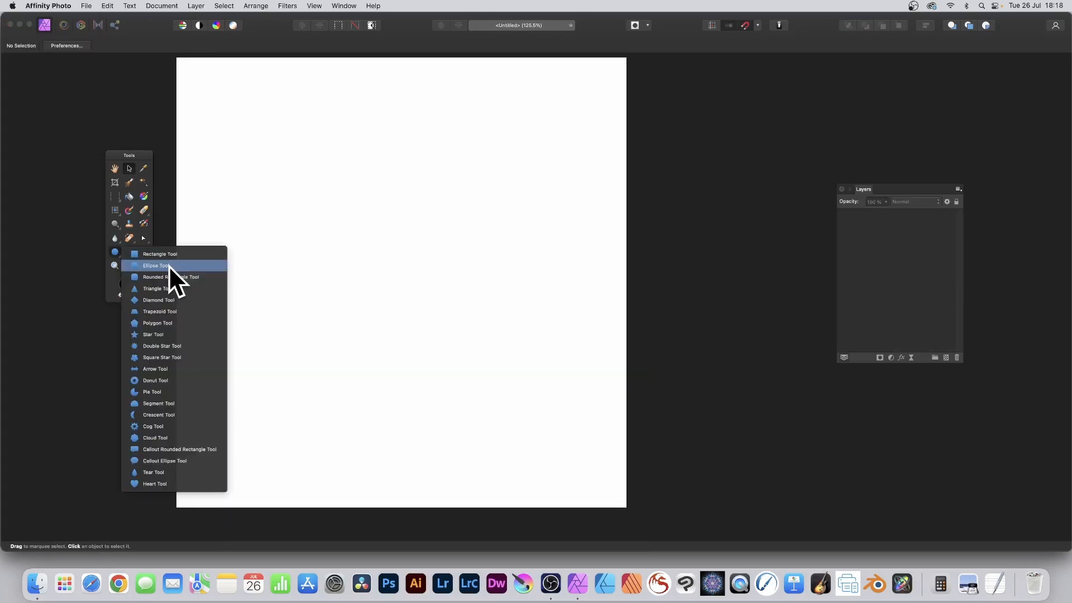
Draw a large orange circle across the page with the Ellipse Tool.
left_click(156, 265)
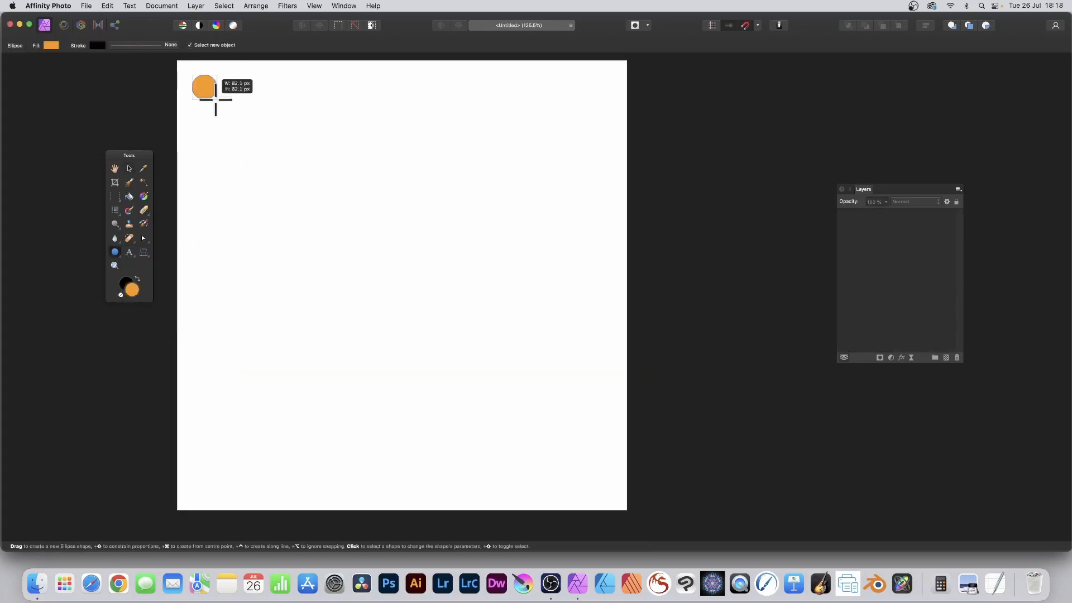
left_click_drag(216, 100, 595, 487)
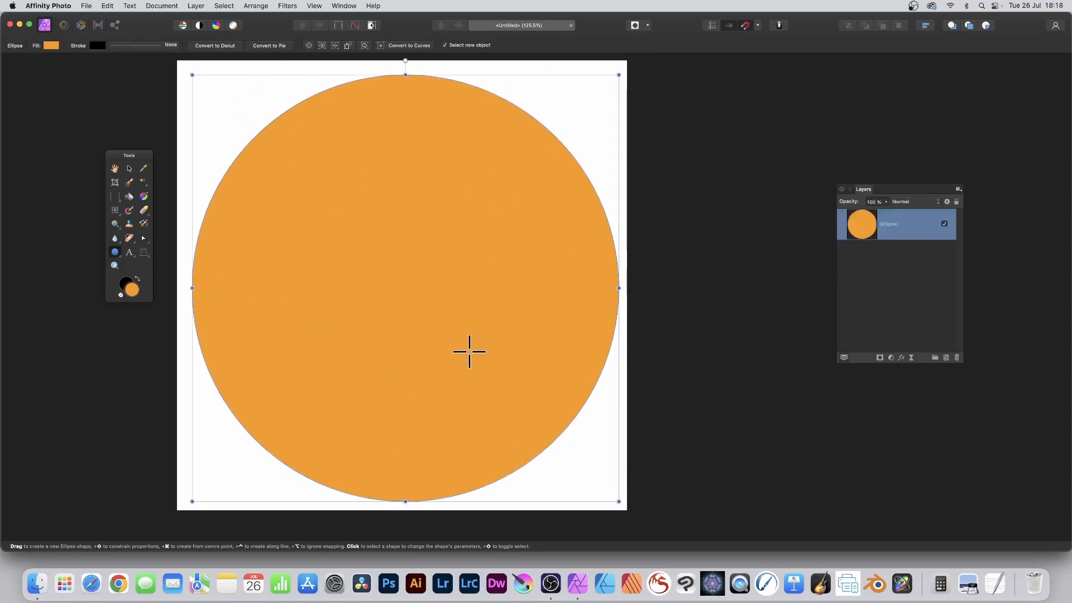
Add a live Halftone filter layer from the Layer menu to turn the circle into black dots.
left_click(195, 5)
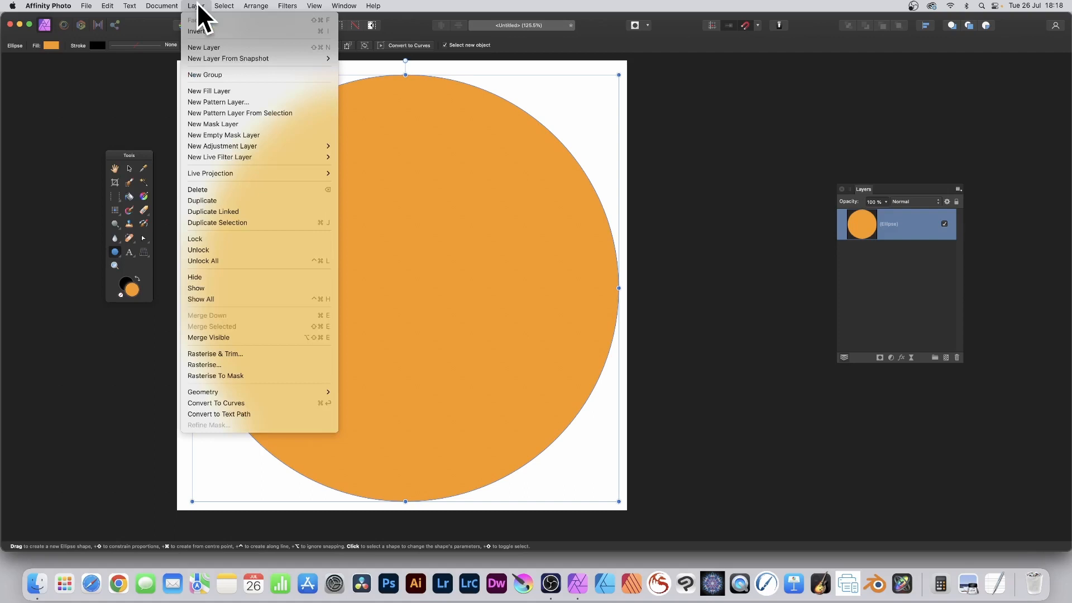
mouse_move(220, 157)
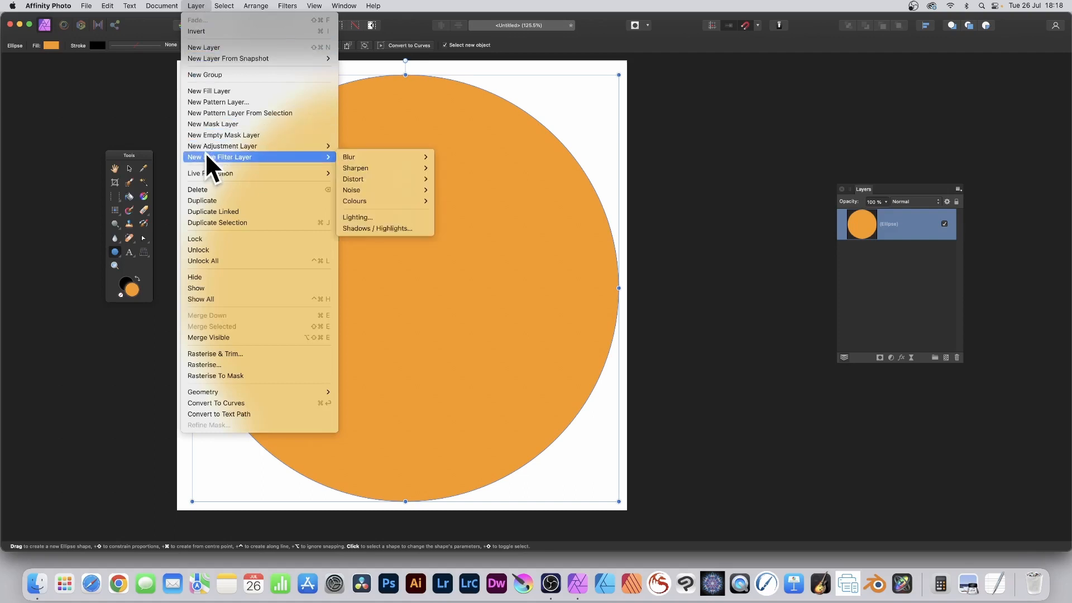
mouse_move(354, 201)
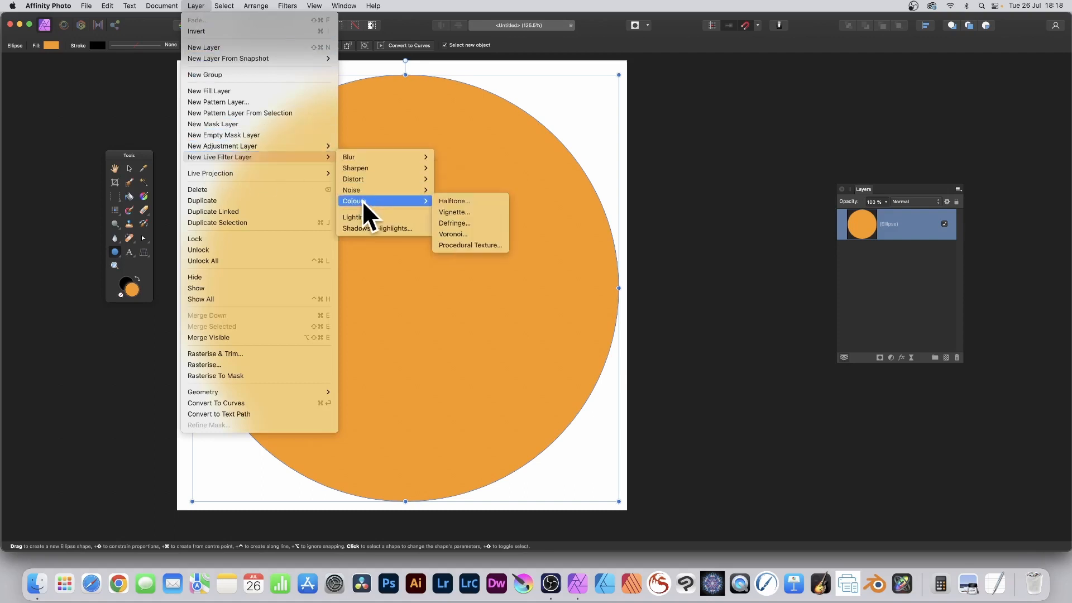
mouse_move(457, 212)
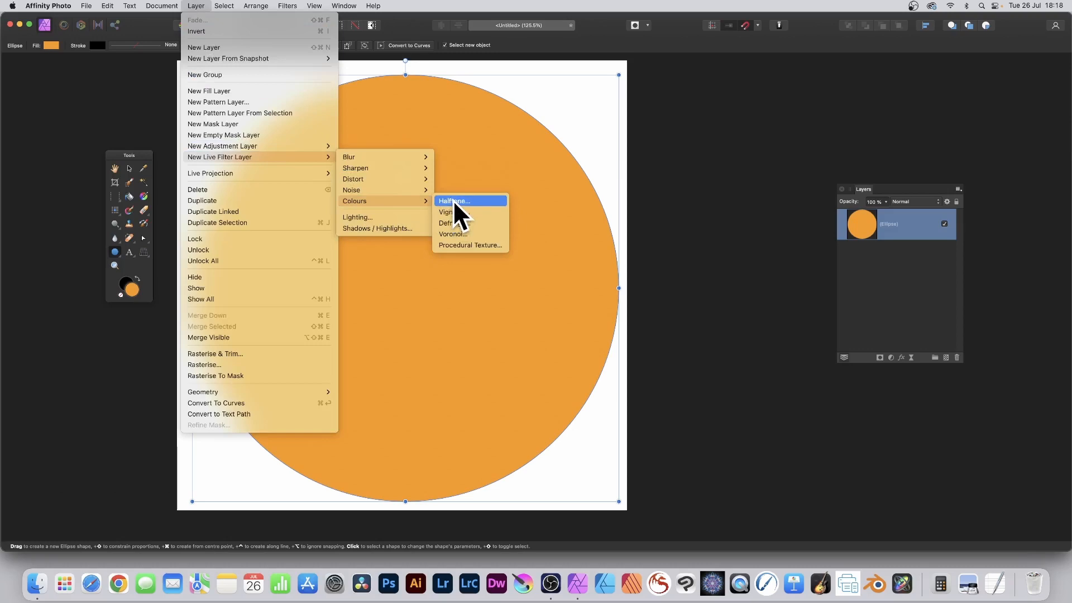
left_click(453, 201)
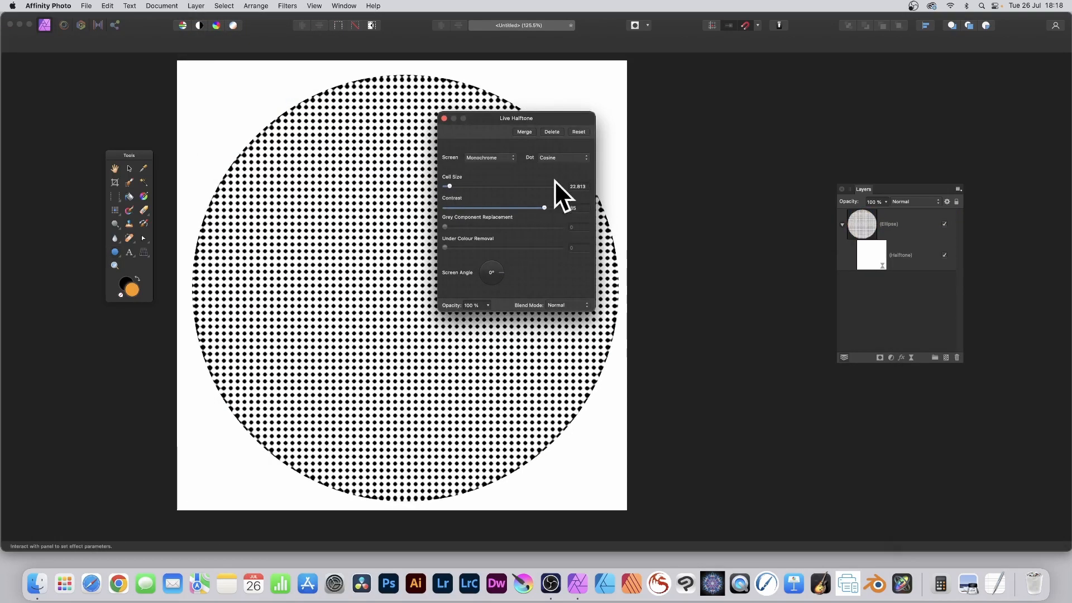
Set the halftone Screen type to Circular, producing concentric black rings.
left_click(489, 157)
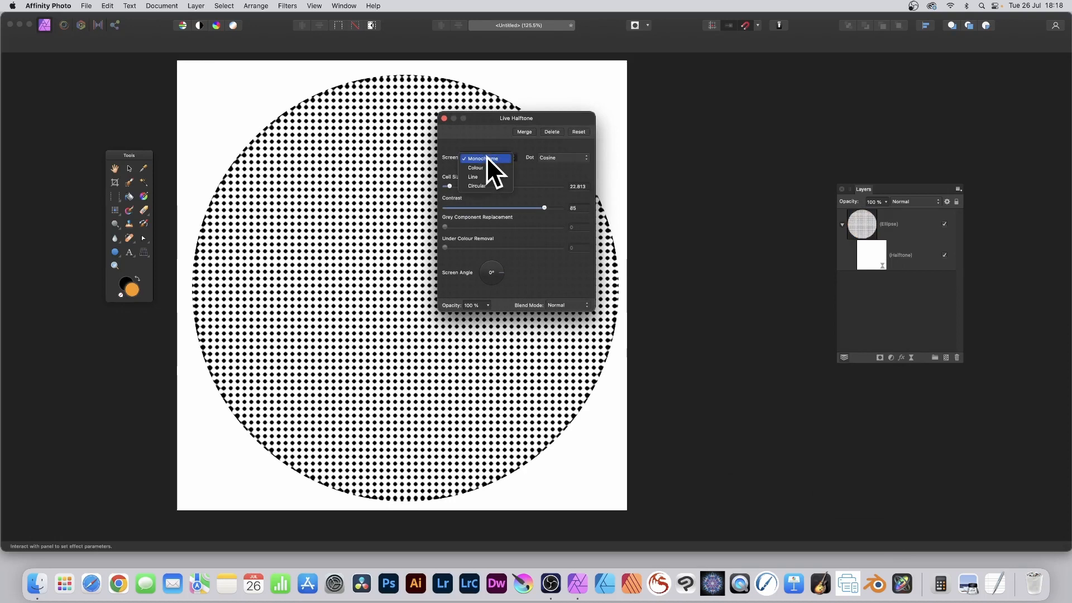
left_click(477, 185)
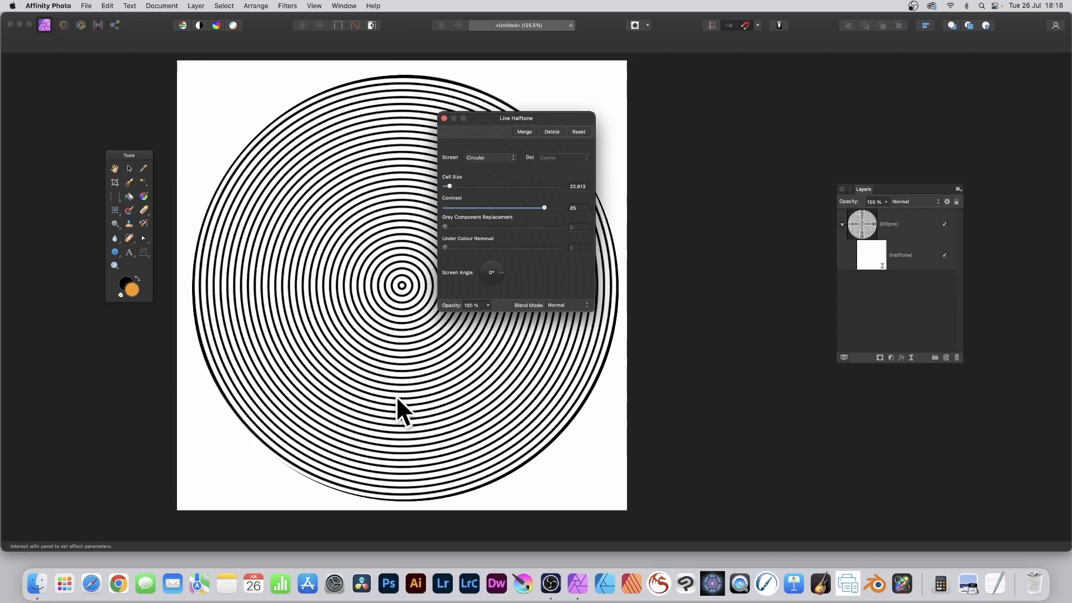
mouse_move(514, 248)
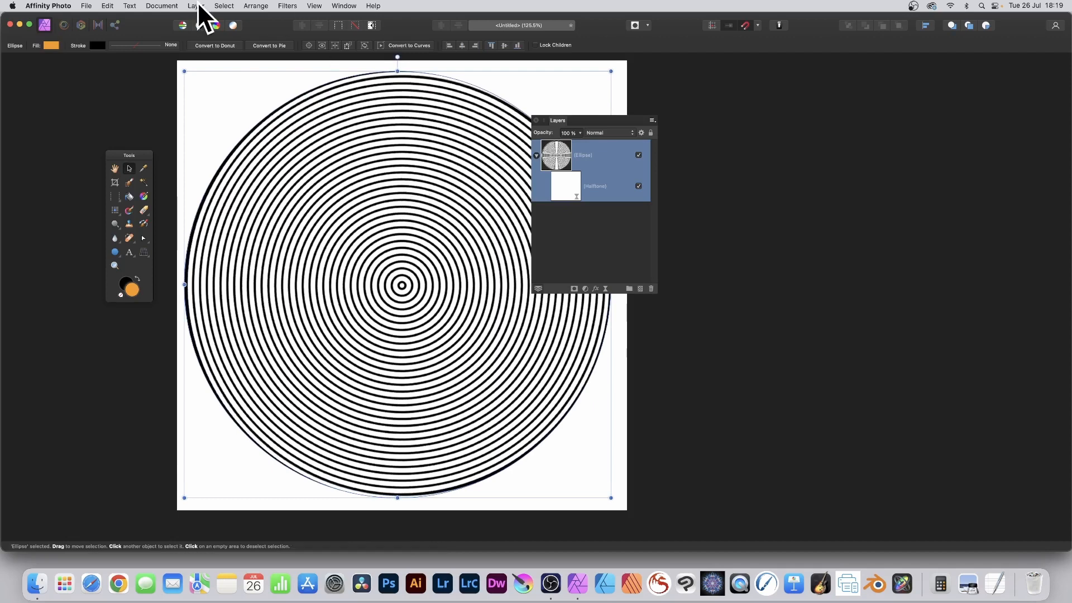
Rasterise the ellipse with its halftone filter via Layer > Rasterise.
left_click(195, 5)
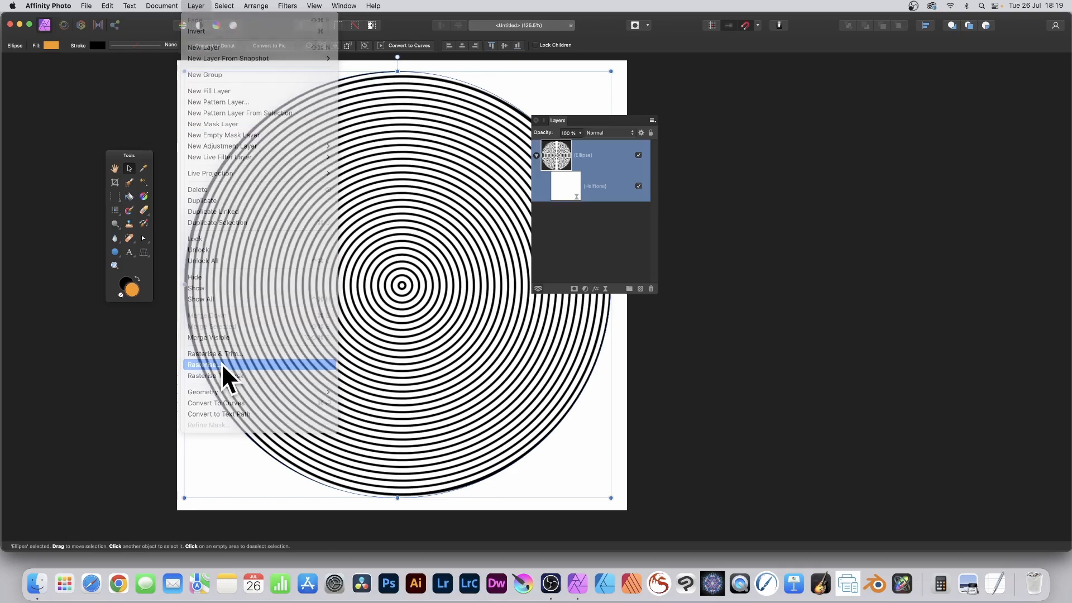
left_click(204, 364)
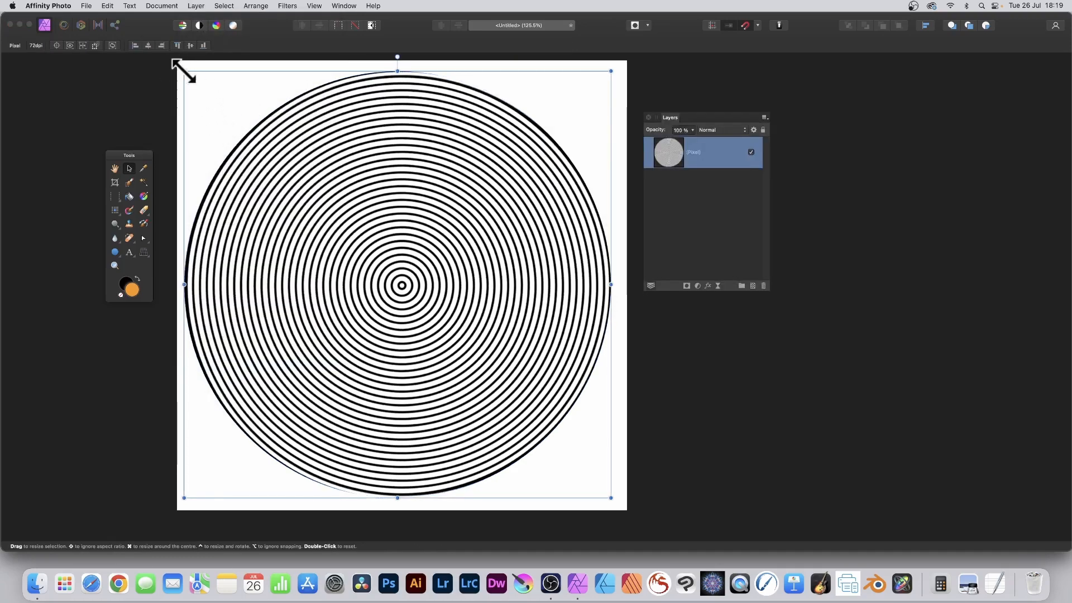
Resize the ringed circle by dragging a Move Tool handle.
left_click_drag(185, 70, 236, 135)
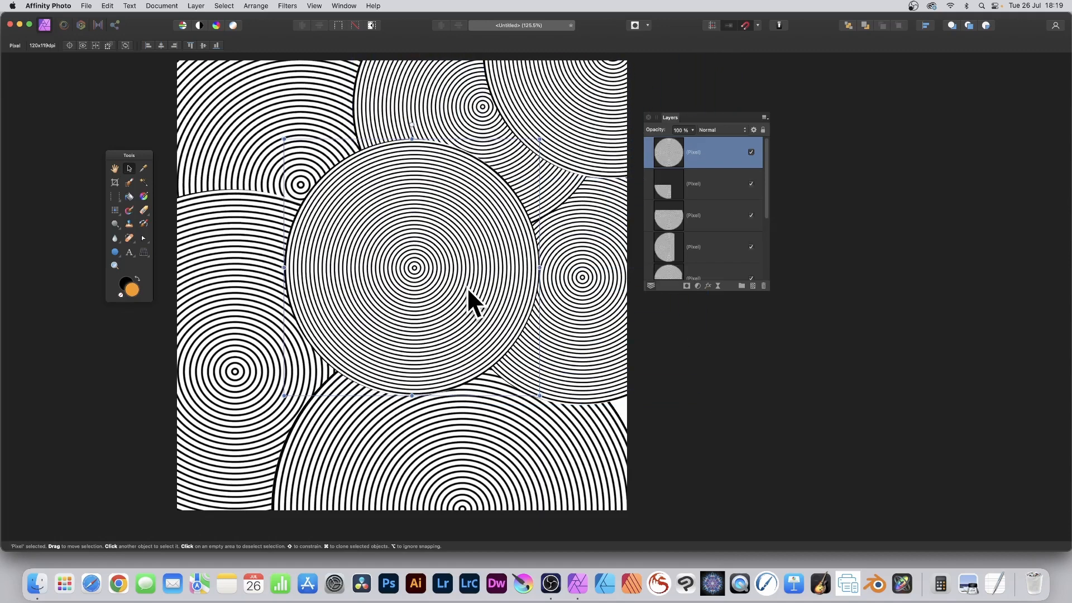
mouse_move(195, 13)
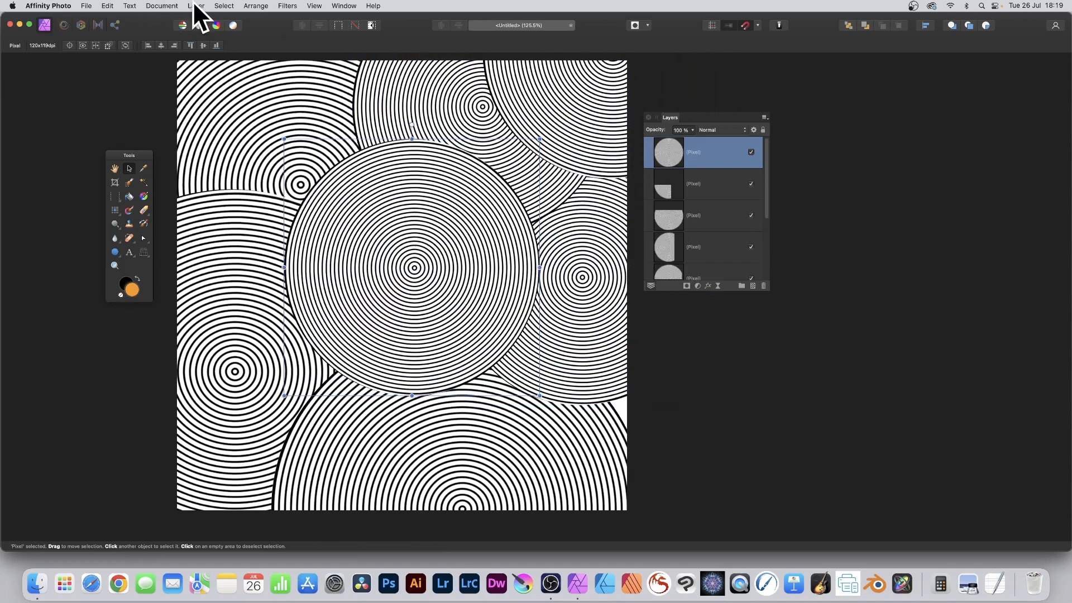
Merge all visible ring-circle layers into a new layer with Layer > Merge Visible.
left_click(196, 5)
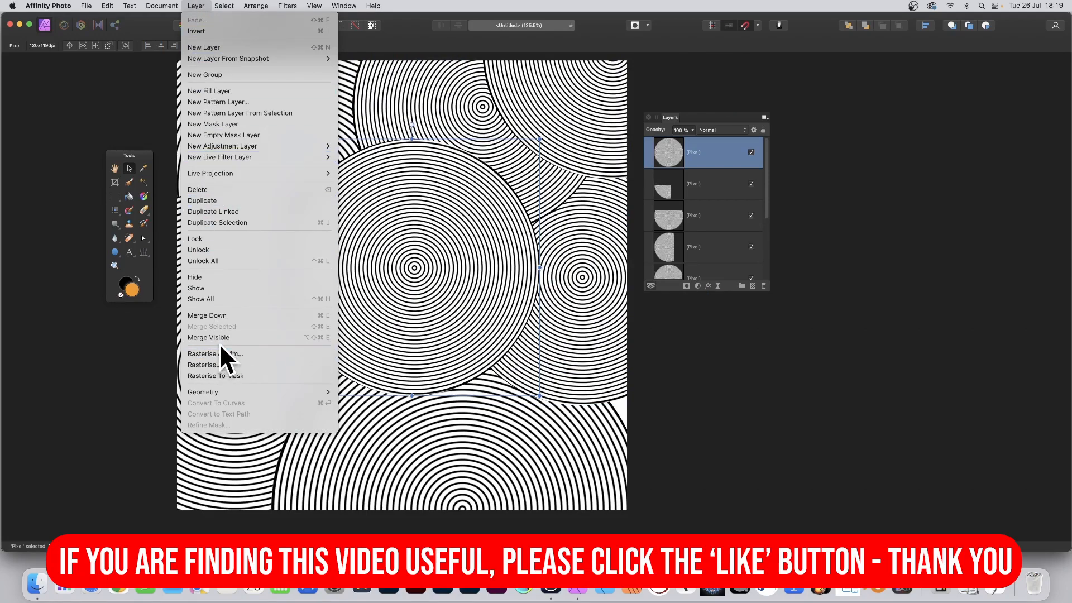
left_click(213, 364)
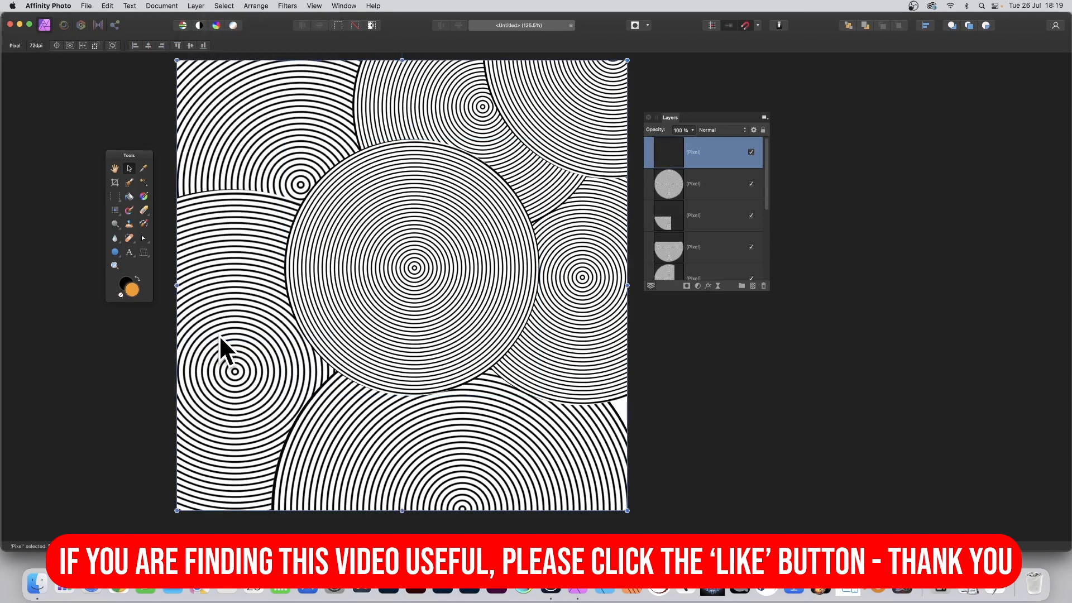